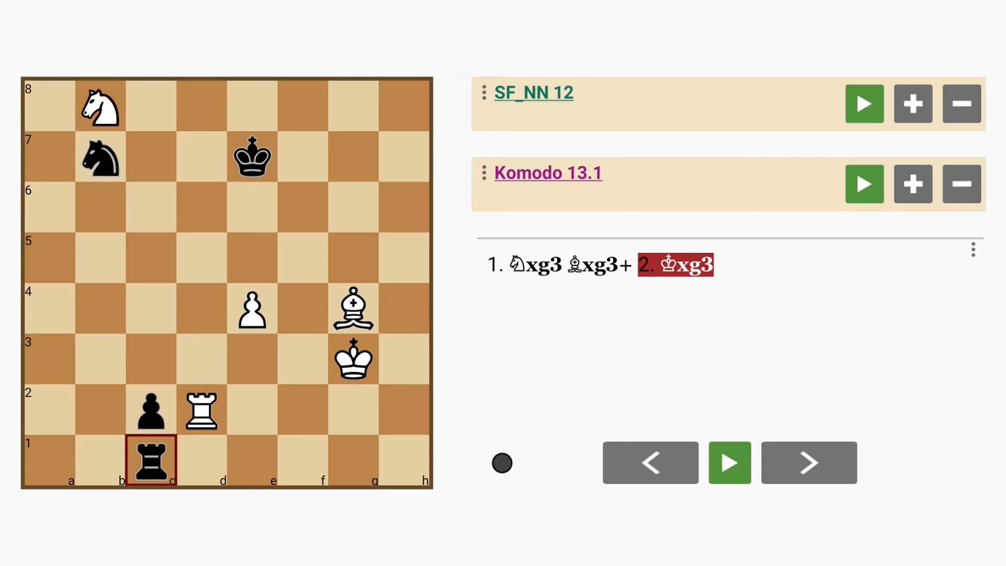
Step back through the 1... Bxg3+ sideline to the study's initial position.
{"action": "left_click", "coordinate": [808, 468]}
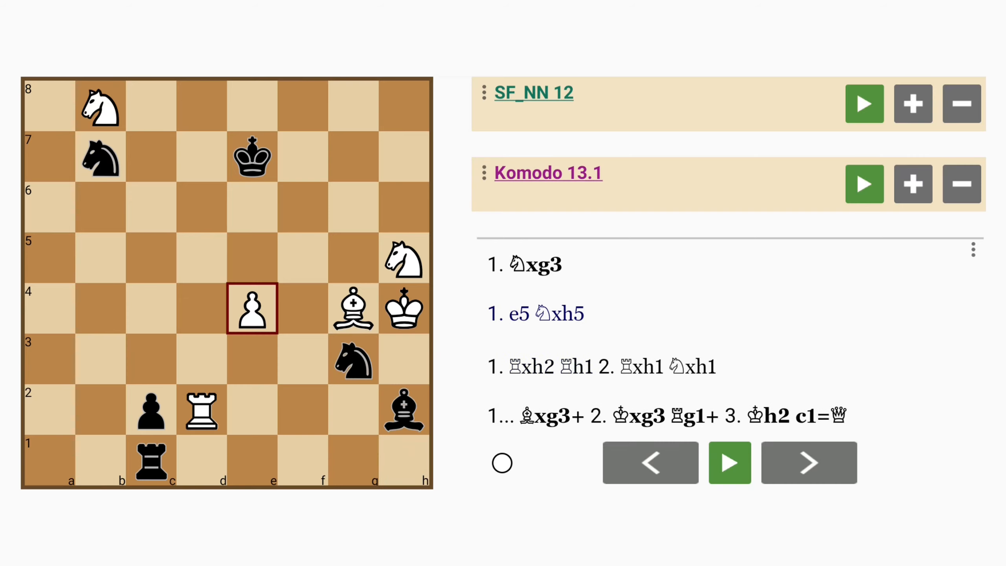
Play 1. e5 Nxh5 2. Bxh5 and enter the 2. Rxh2 Nf4 alternative.
{"action": "left_click", "coordinate": [508, 313]}
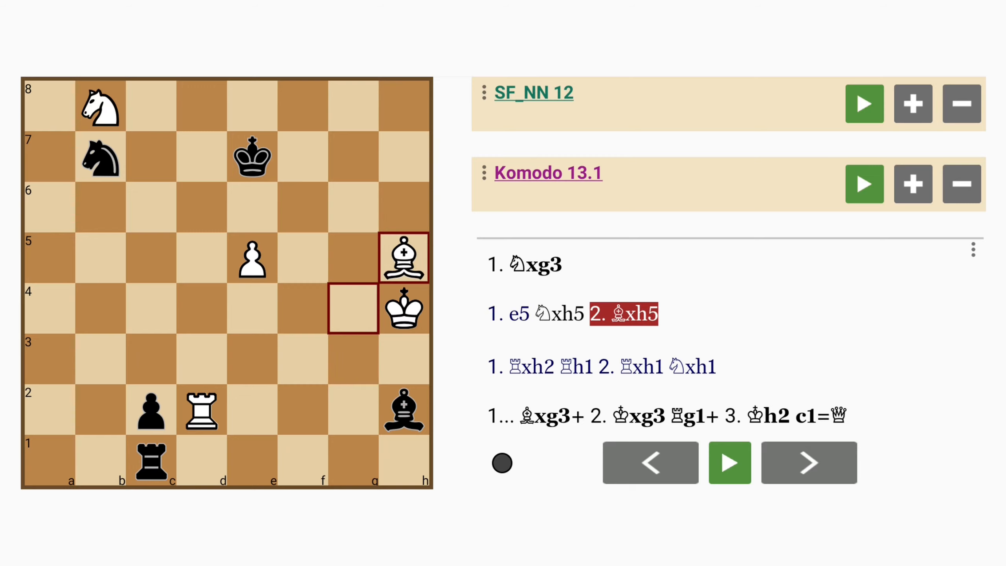
{"action": "left_click", "coordinate": [809, 463]}
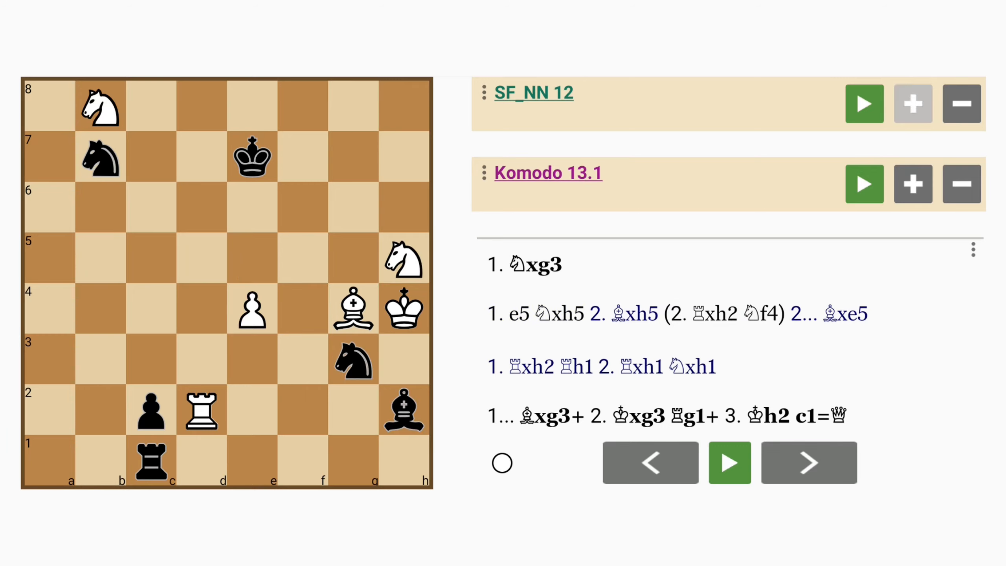
Start SF_NN 12 and Komodo 13.1 analysing, then play 1. Nc6+ Ke8 (mate in 7).
{"action": "left_click", "coordinate": [864, 104]}
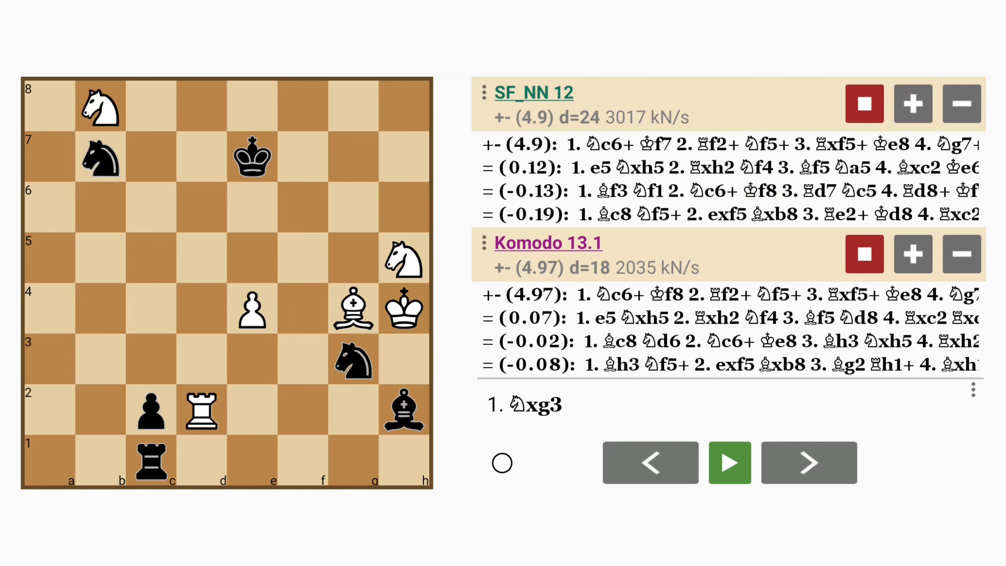
{"action": "left_click", "coordinate": [100, 106]}
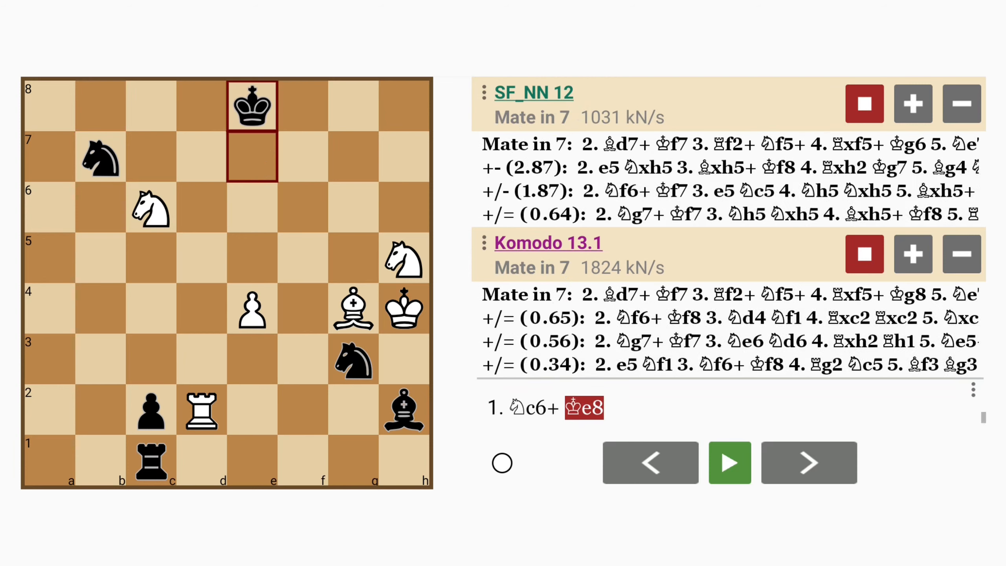
Play the mating line 2. Bd7+ through 8. Rg7#, then begin the 1... Kf7 sideline.
{"action": "left_click", "coordinate": [809, 462]}
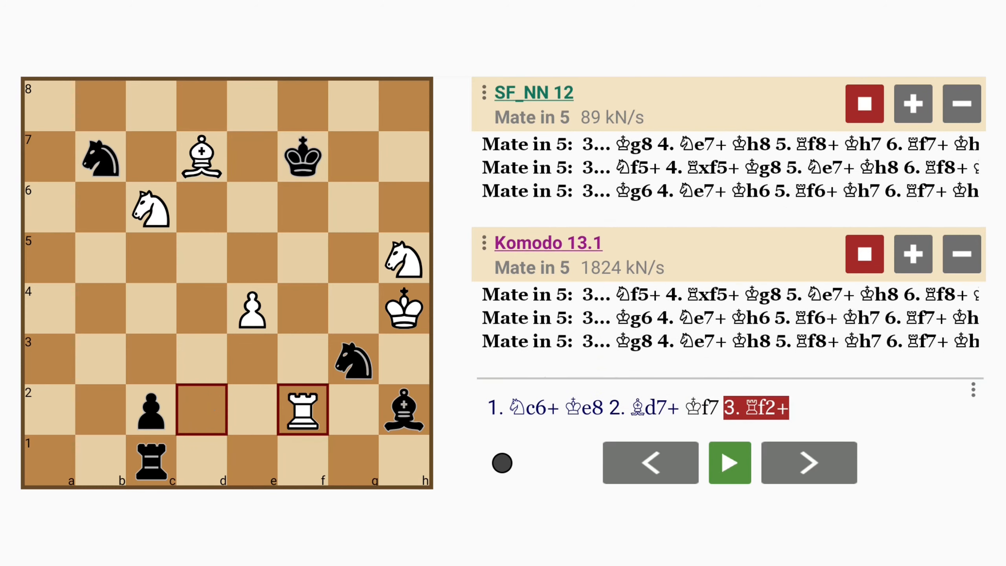
{"action": "left_click", "coordinate": [810, 463]}
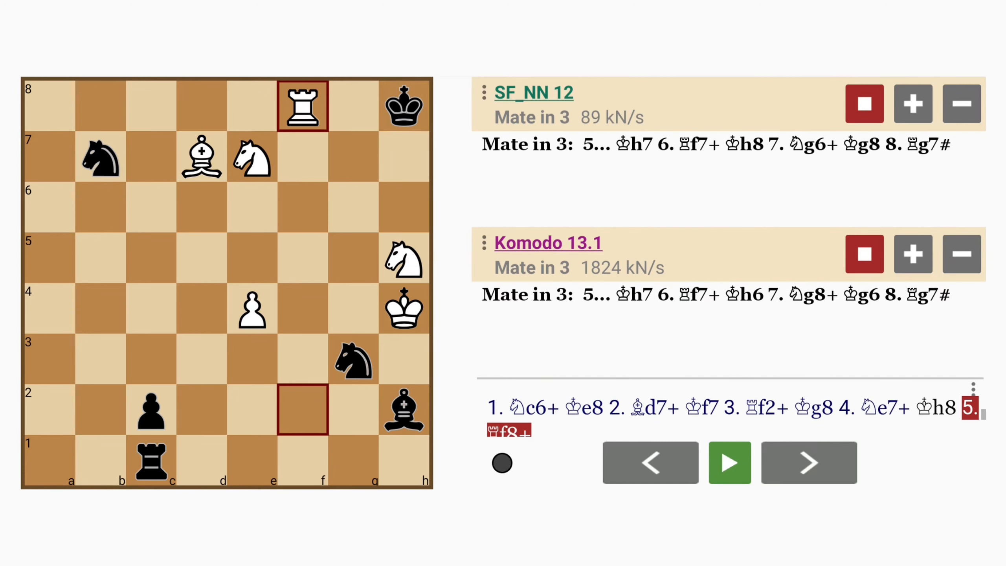
{"action": "left_click", "coordinate": [809, 463]}
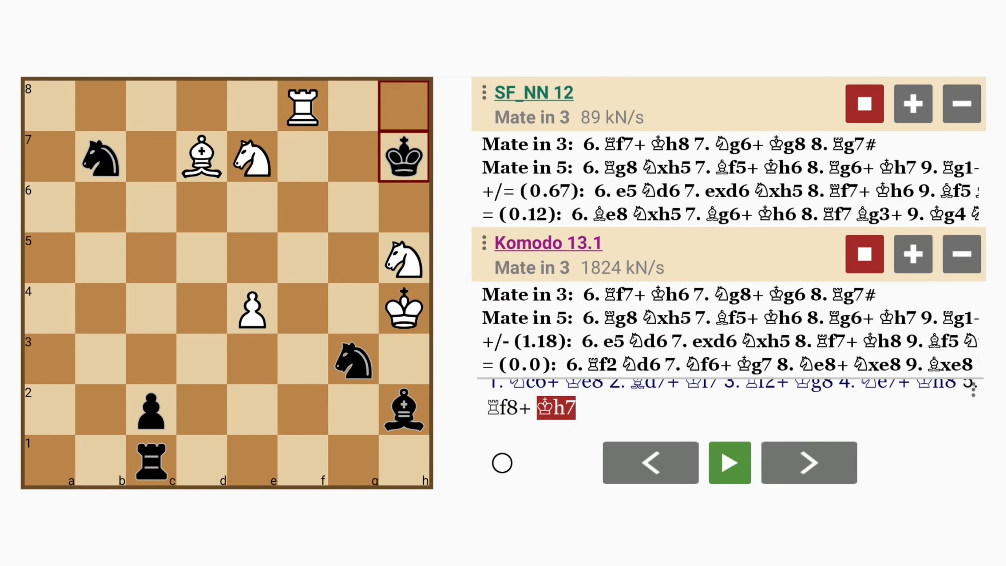
{"action": "left_click", "coordinate": [809, 463]}
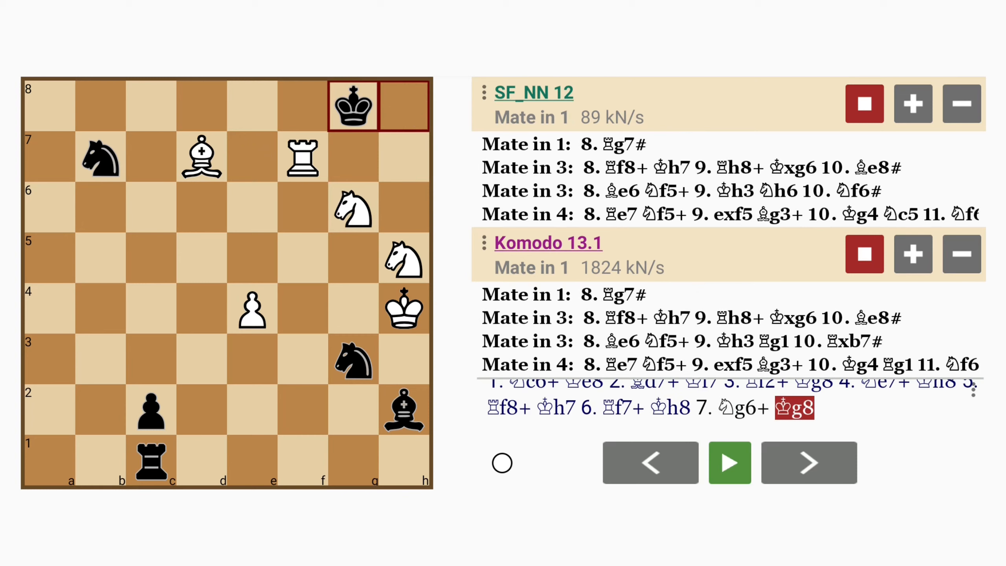
{"action": "left_click", "coordinate": [810, 463]}
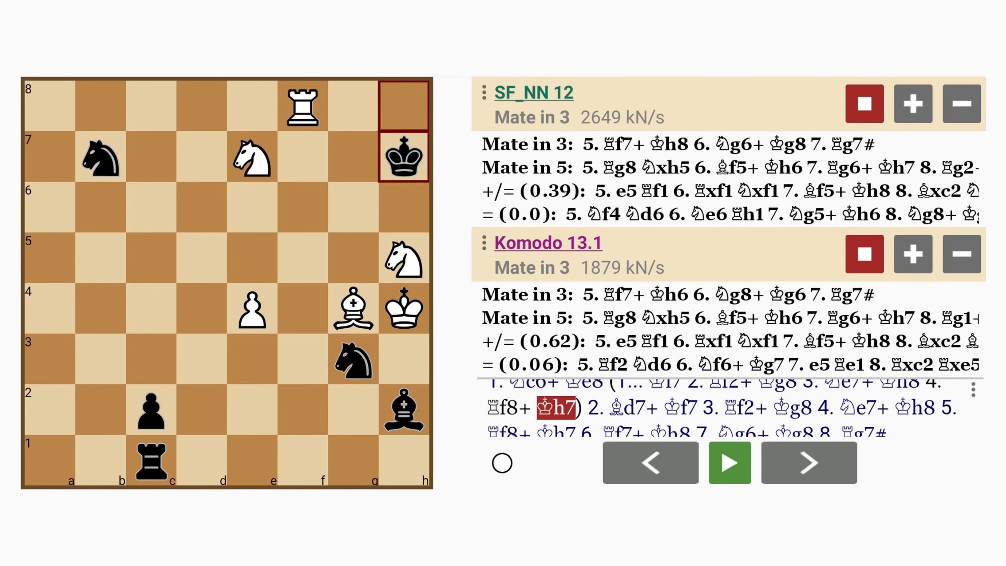
Play 2... Nf5+ 3. Rxf5+ as a nested variation in the 1... Kf7 line.
{"action": "left_click", "coordinate": [810, 463]}
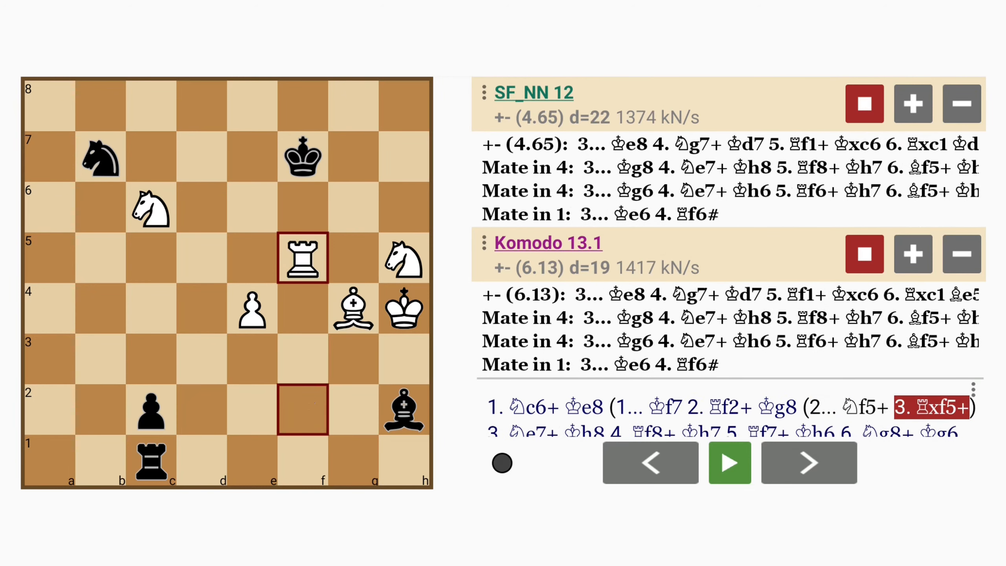
Extend the sideline 3... Ke8 4. Ng7+ Kd7 5. Rf1+ Kxc6 6. Rxc1, adding 4. Nf6+, then return to start.
{"action": "left_click", "coordinate": [808, 463]}
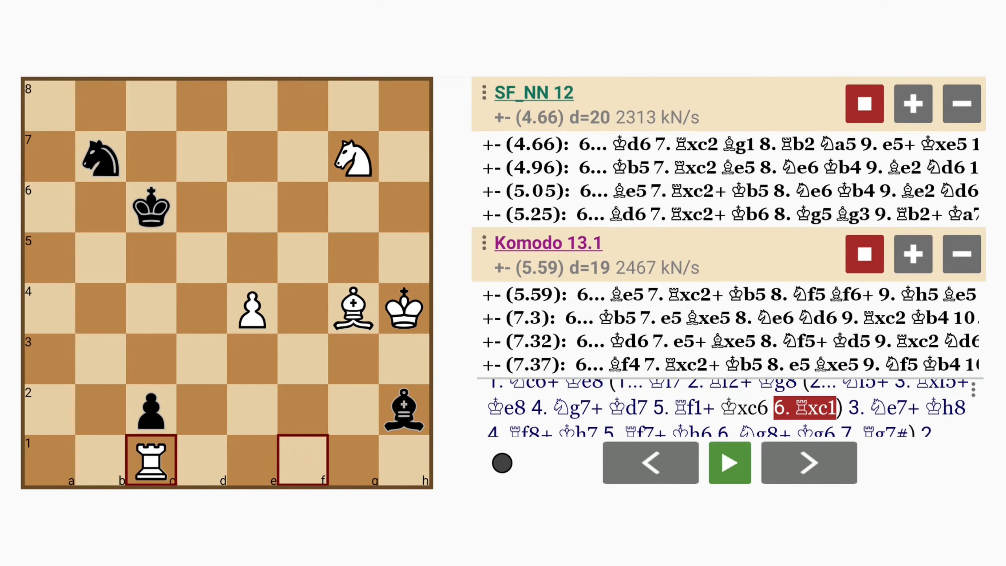
{"action": "left_click", "coordinate": [808, 463]}
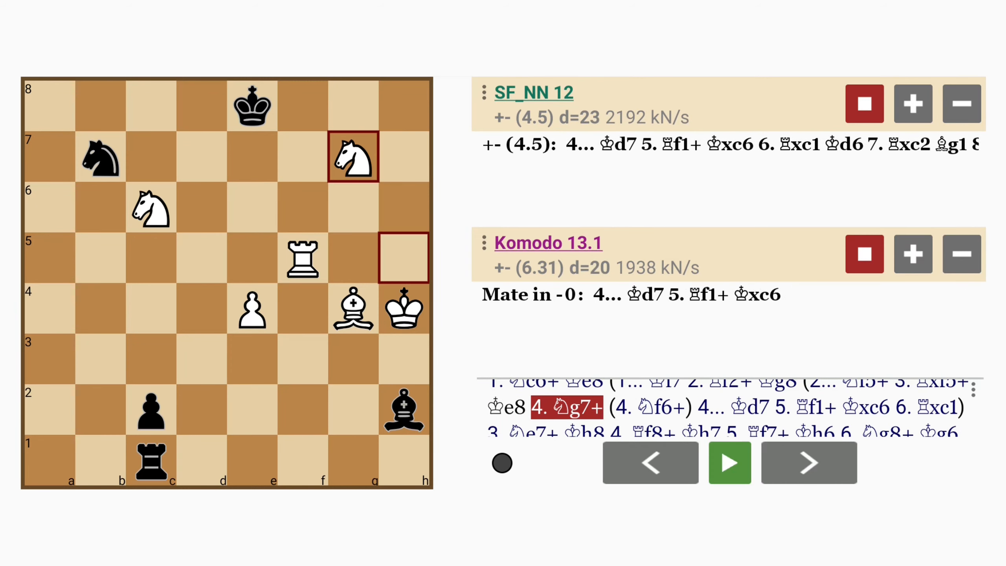
{"action": "left_click", "coordinate": [809, 463]}
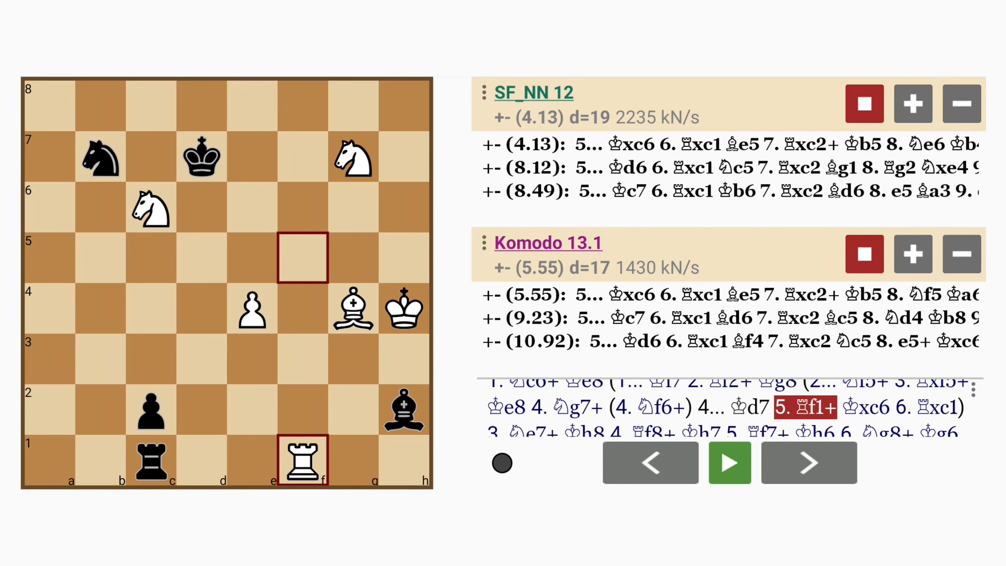
{"action": "left_click", "coordinate": [809, 463]}
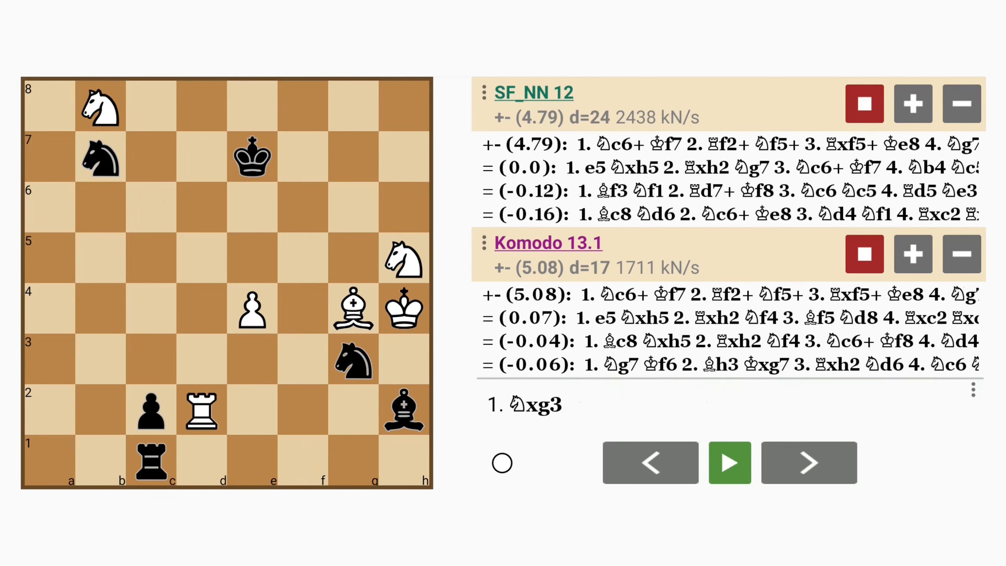